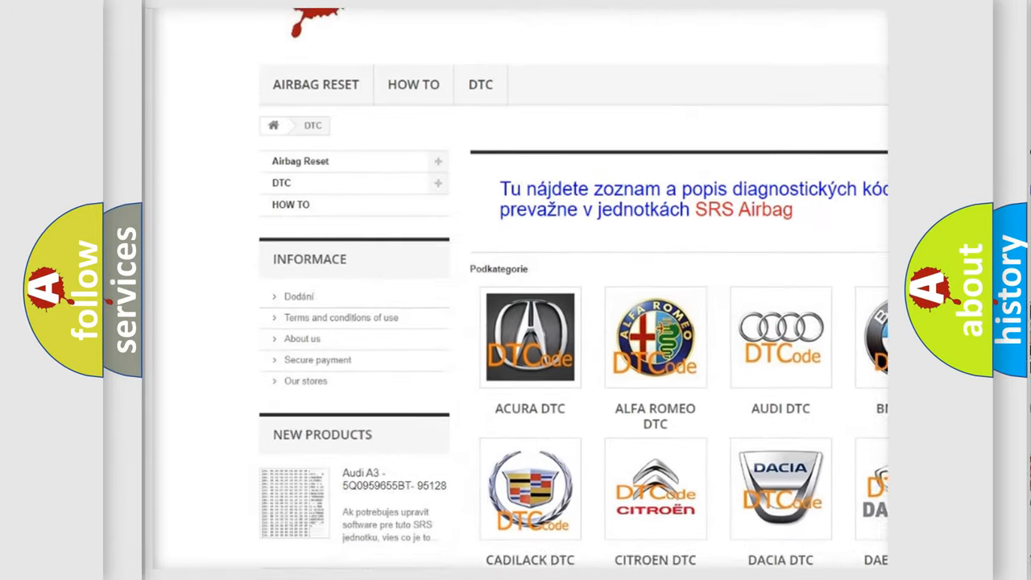
pyautogui.scroll(-3)
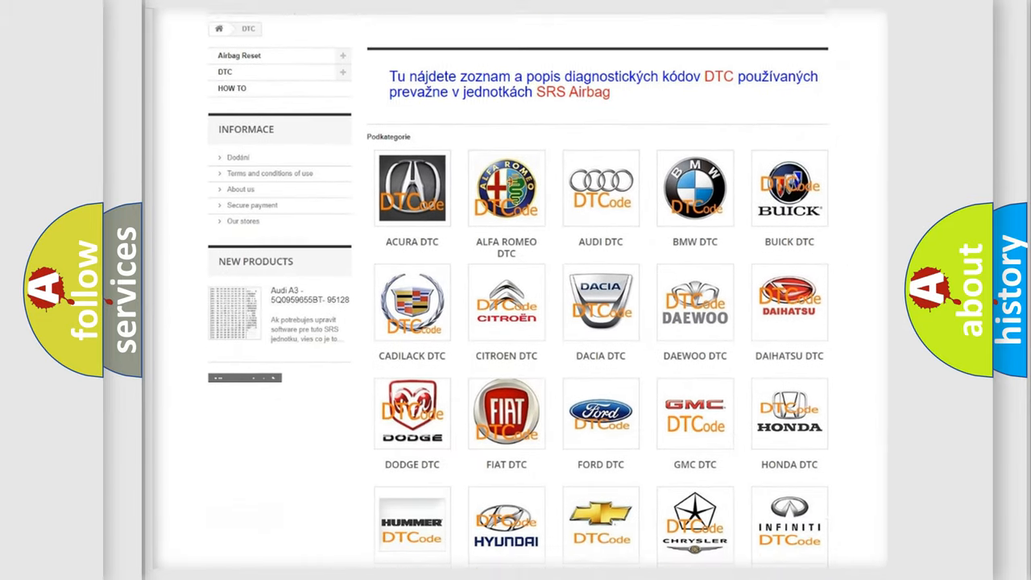
pyautogui.scroll(-3)
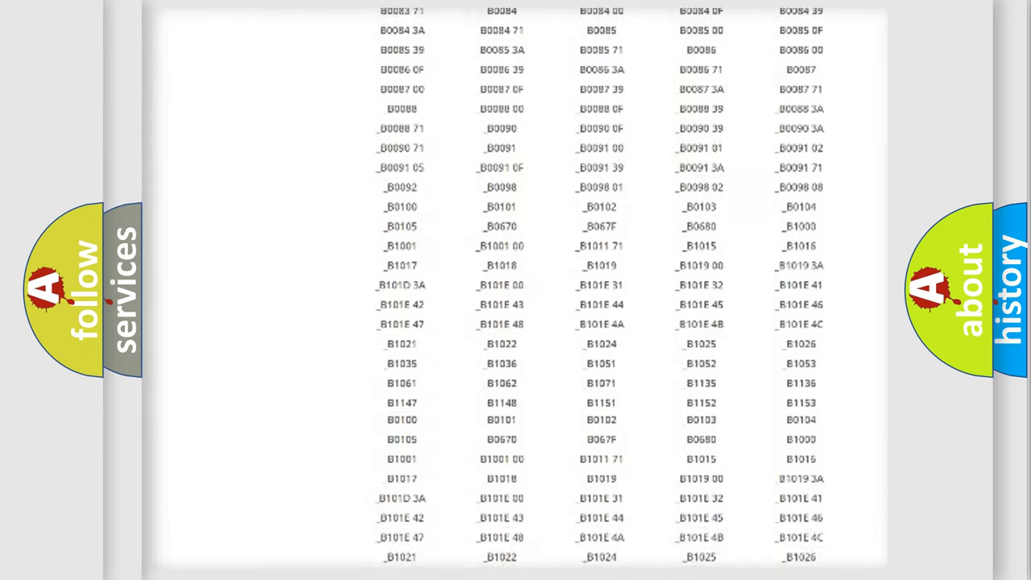
pyautogui.scroll(3)
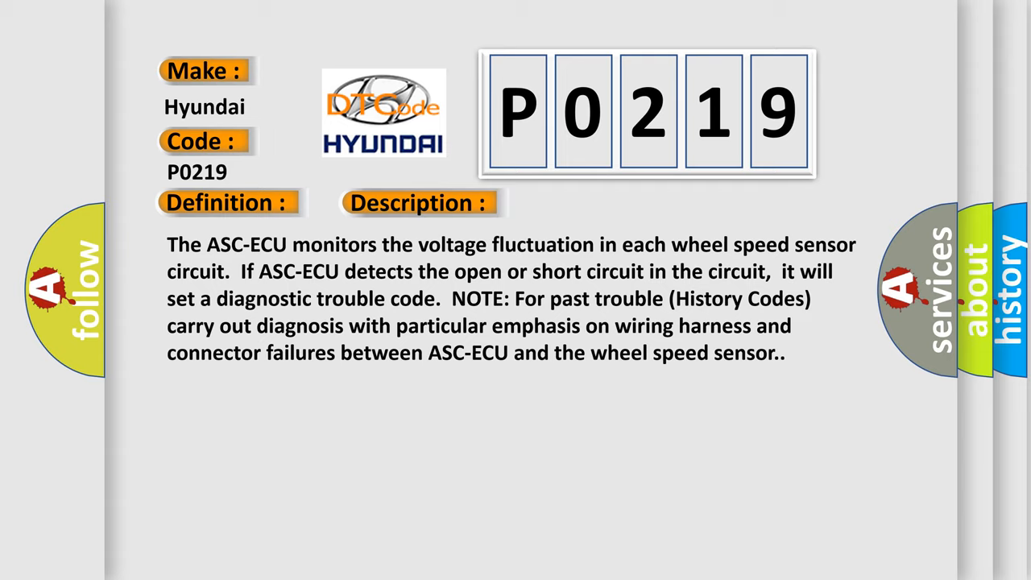
pyautogui.click(590, 202)
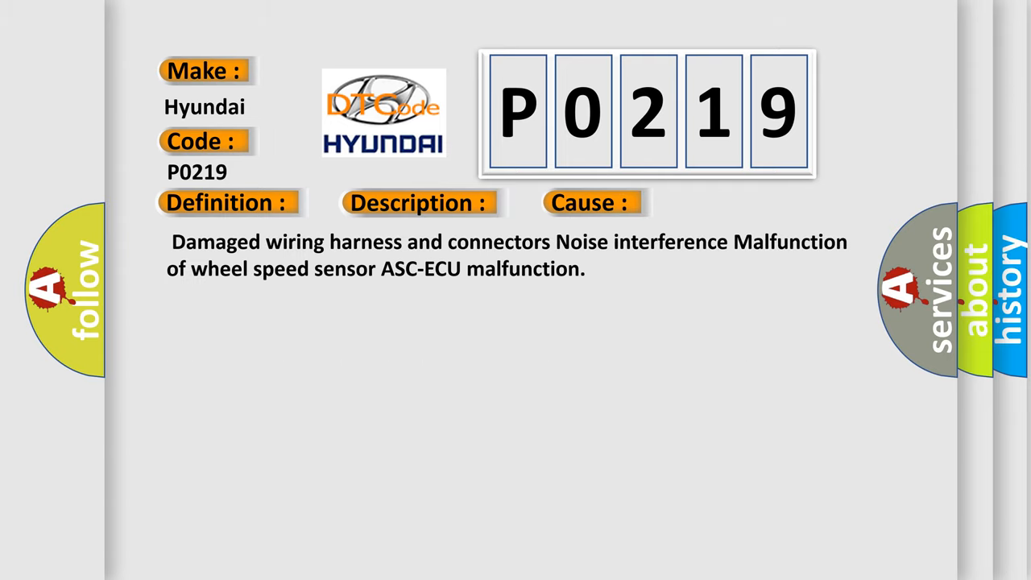